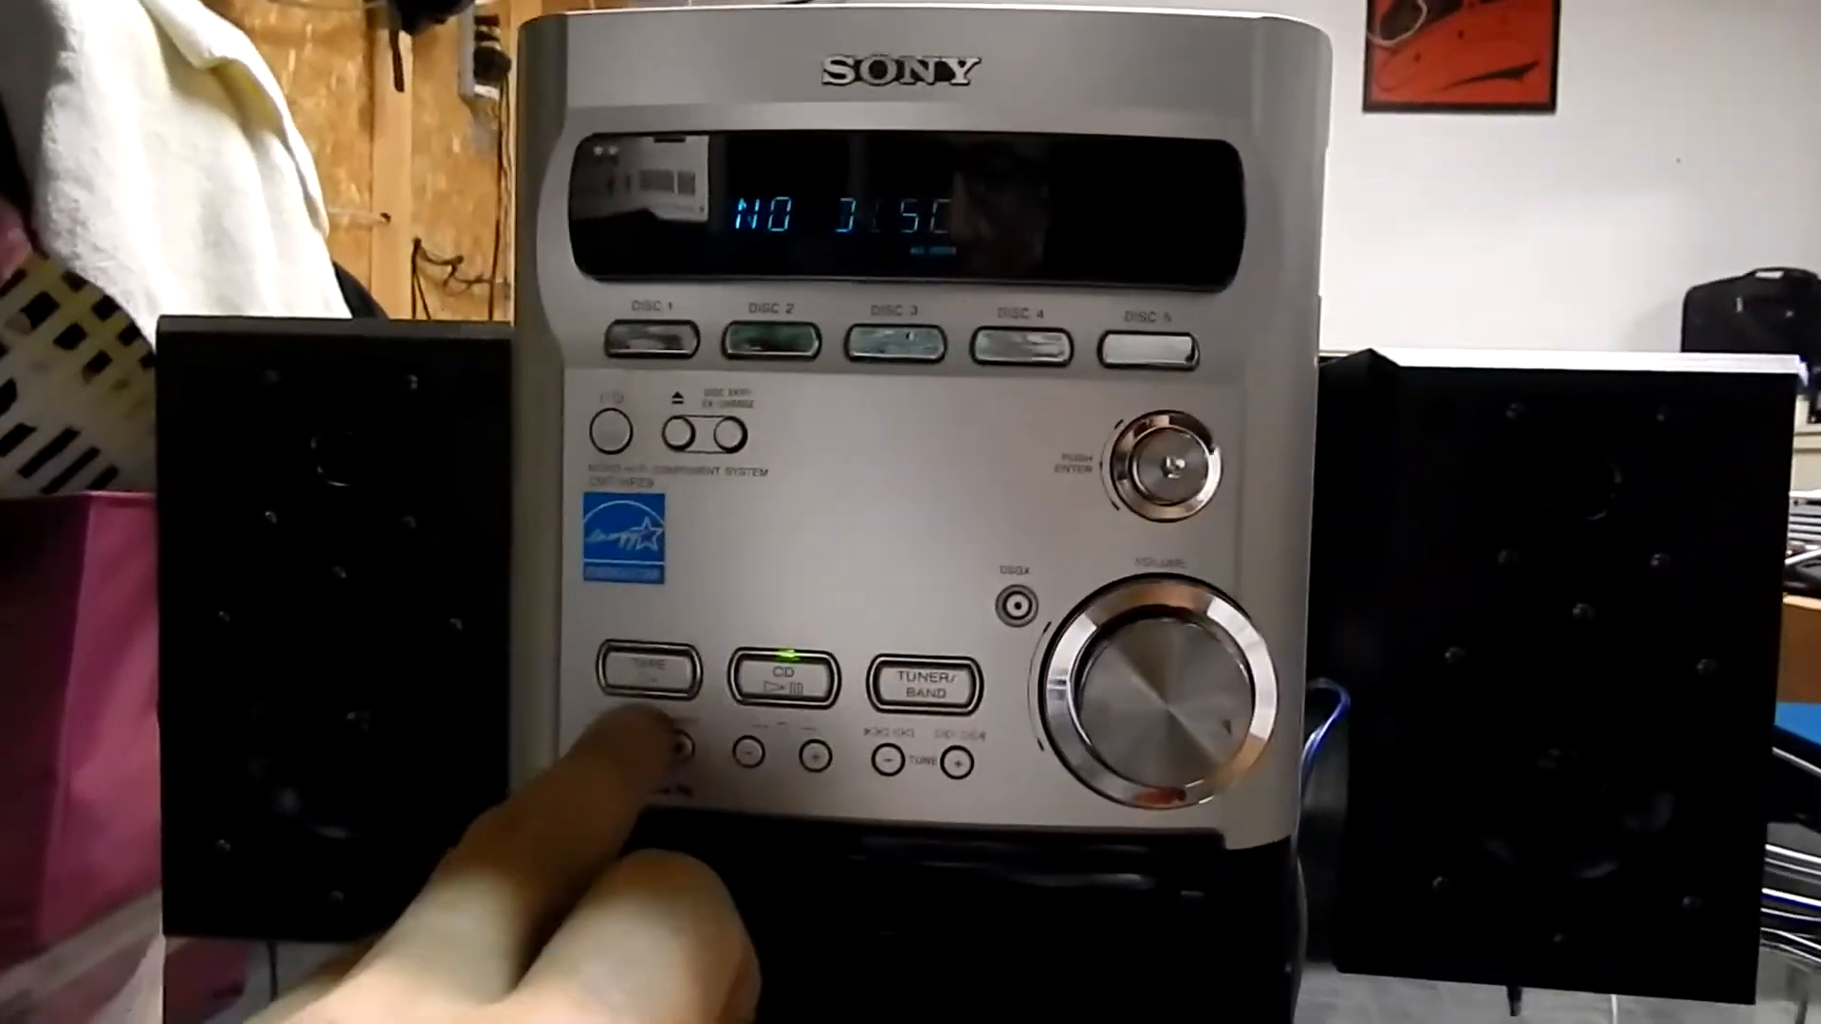
{"action": "left_click", "coordinate": [651, 677]}
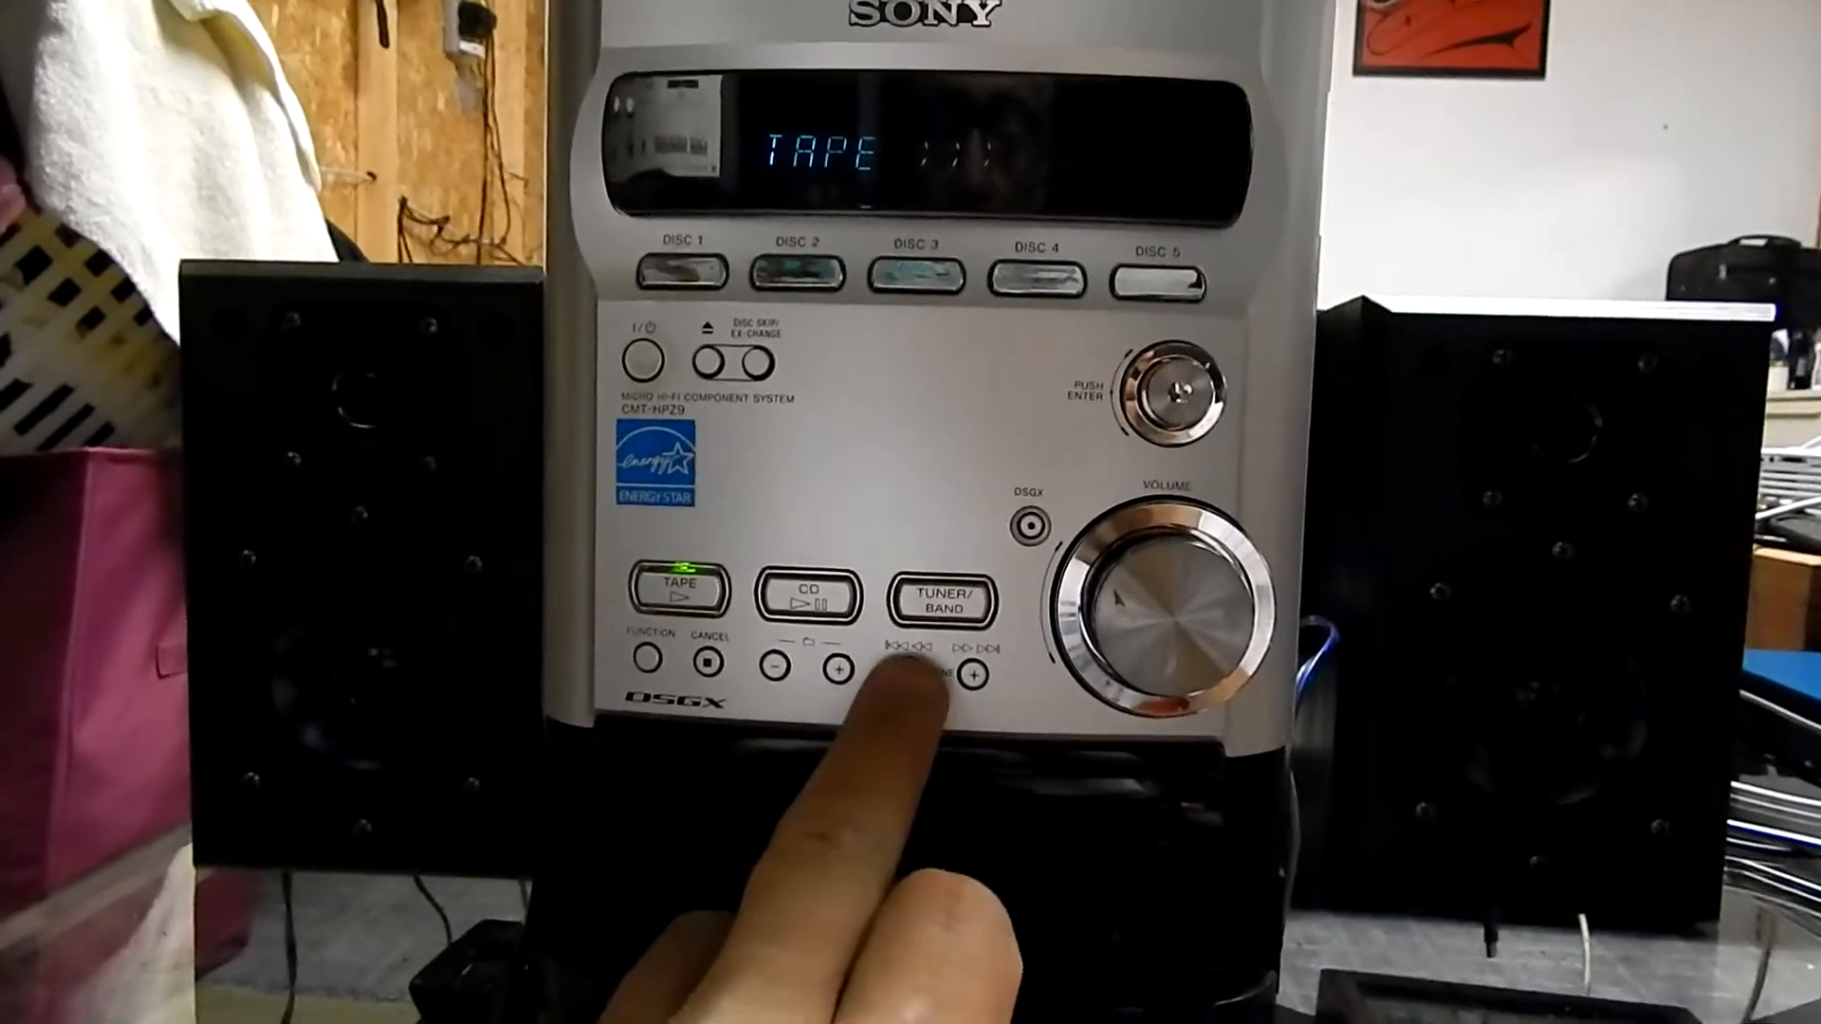
{"action": "left_click", "coordinate": [1161, 604]}
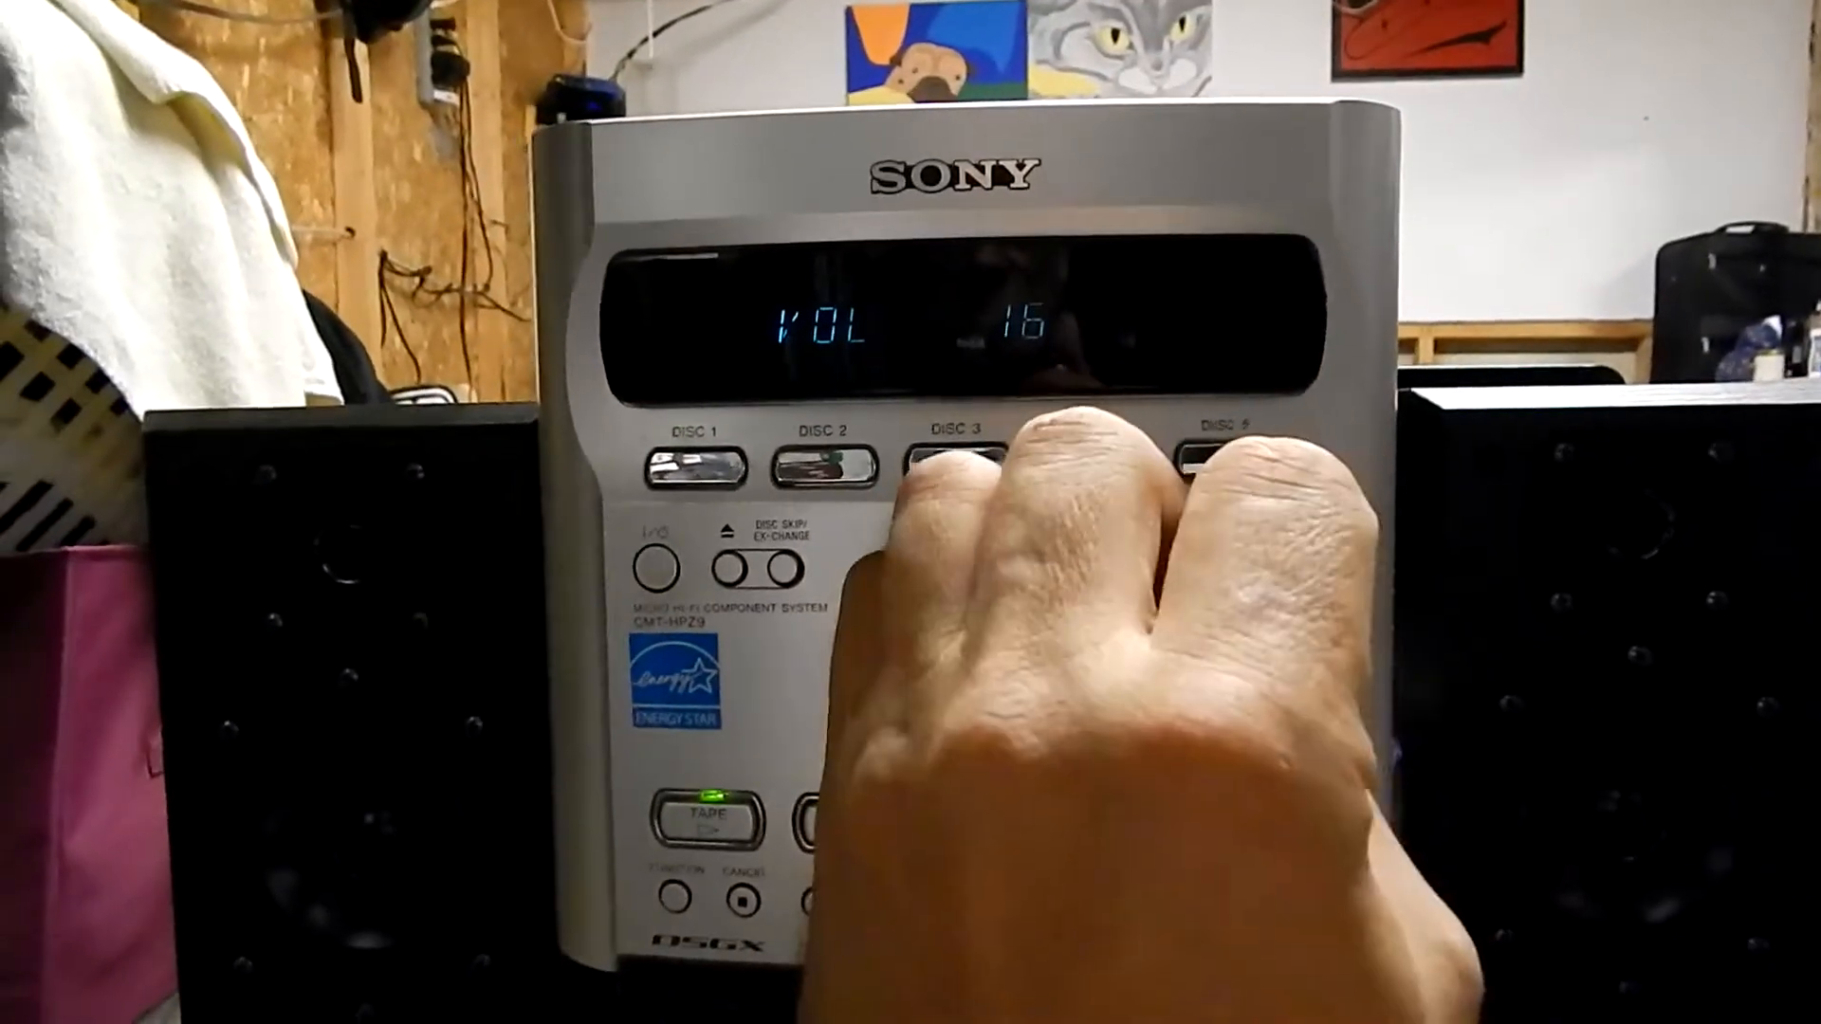
{"action": "left_click", "coordinate": [707, 813]}
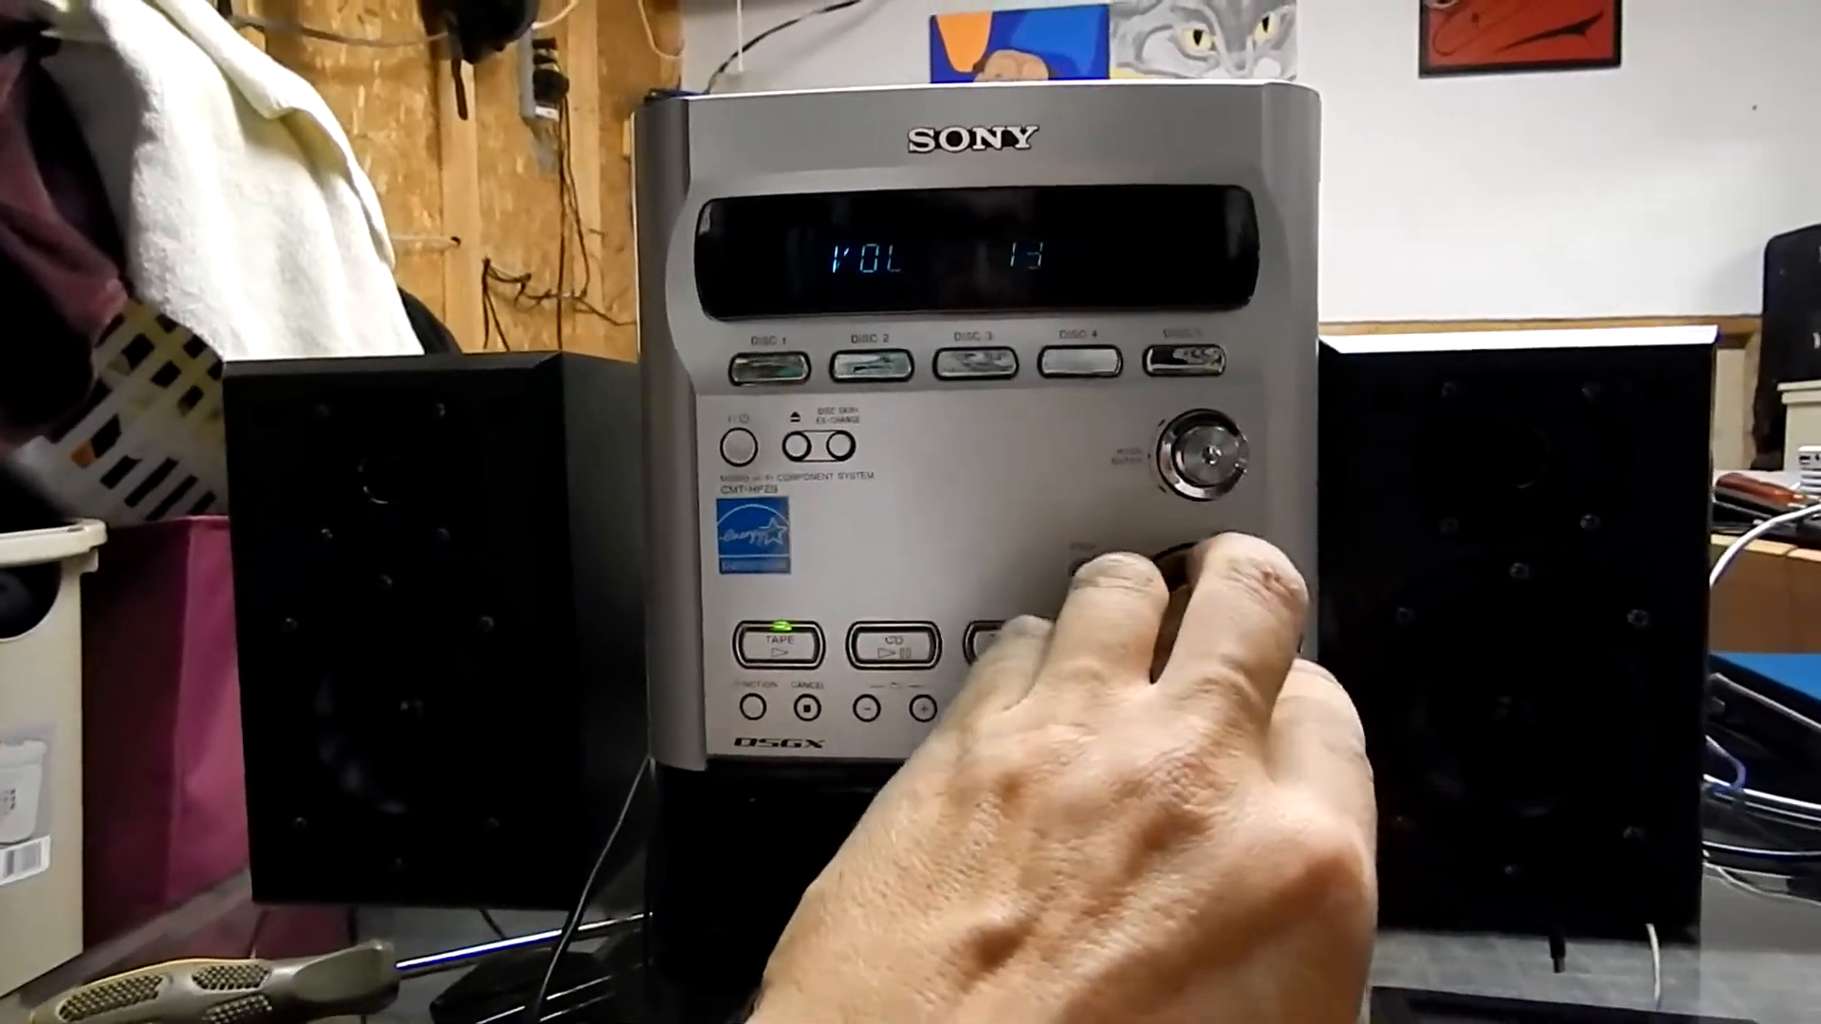
{"action": "left_click", "coordinate": [776, 647]}
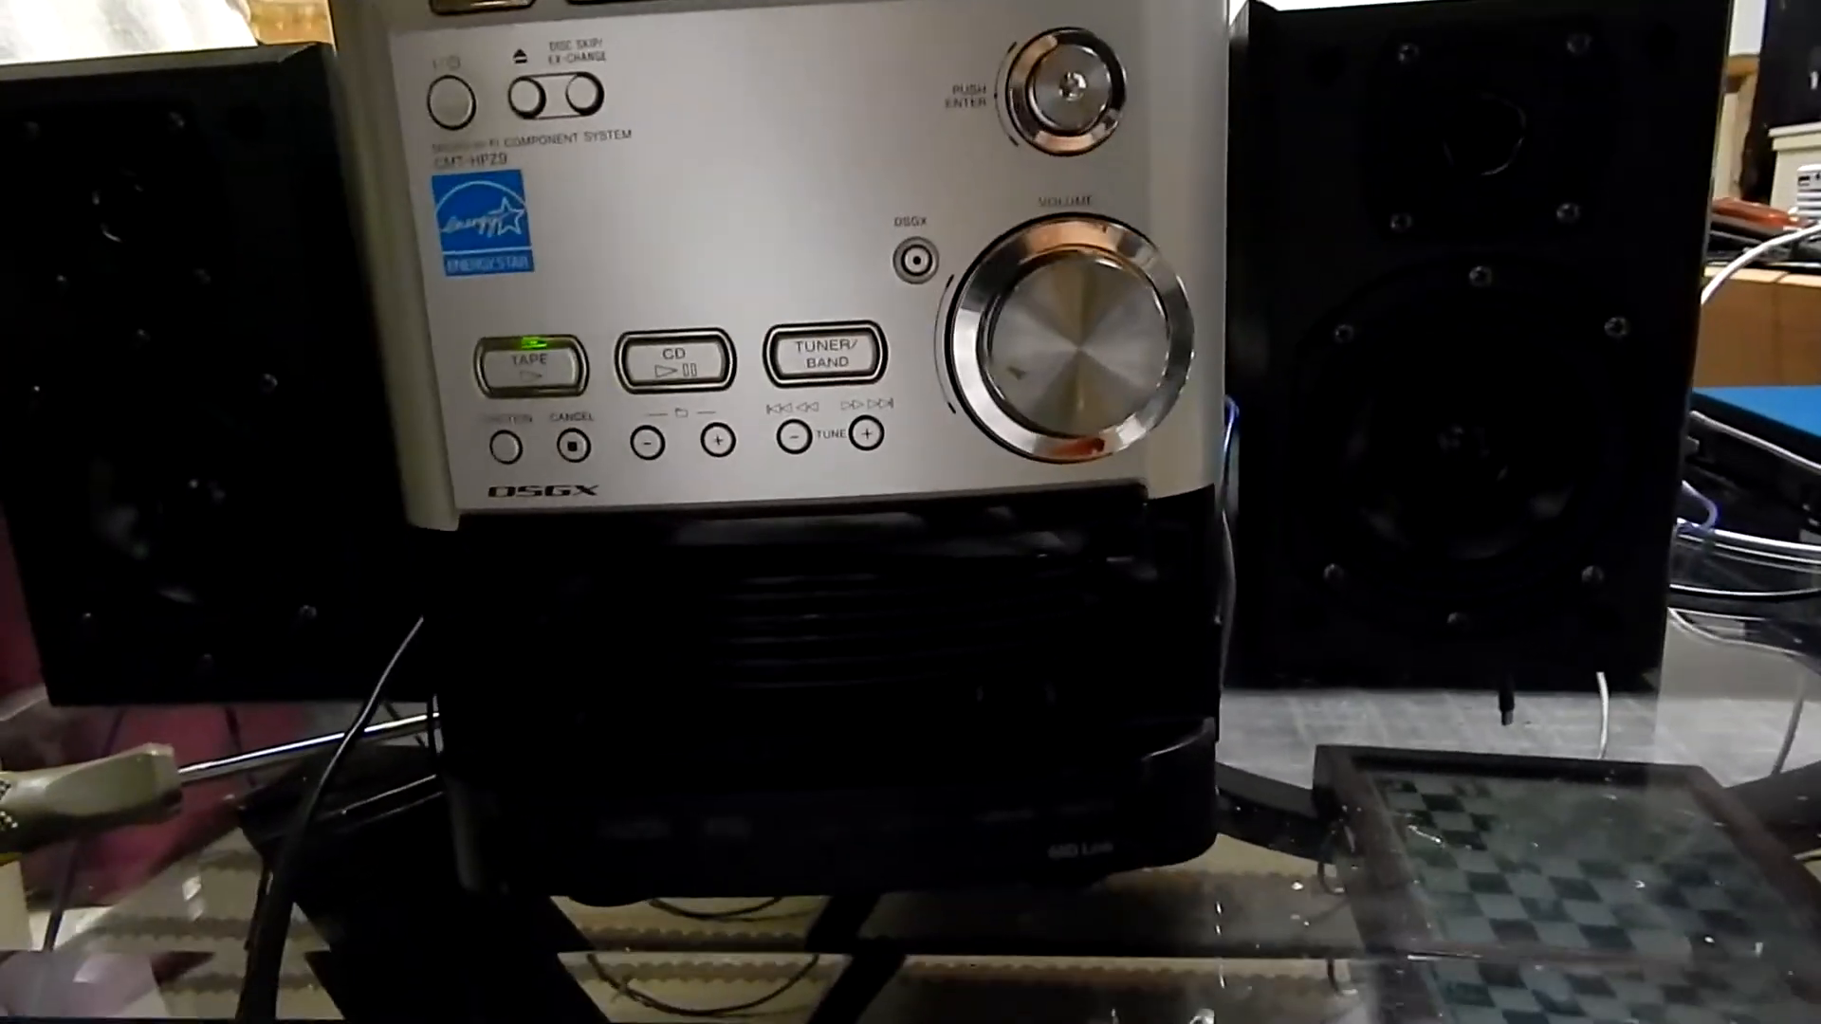
{"action": "left_click", "coordinate": [628, 313]}
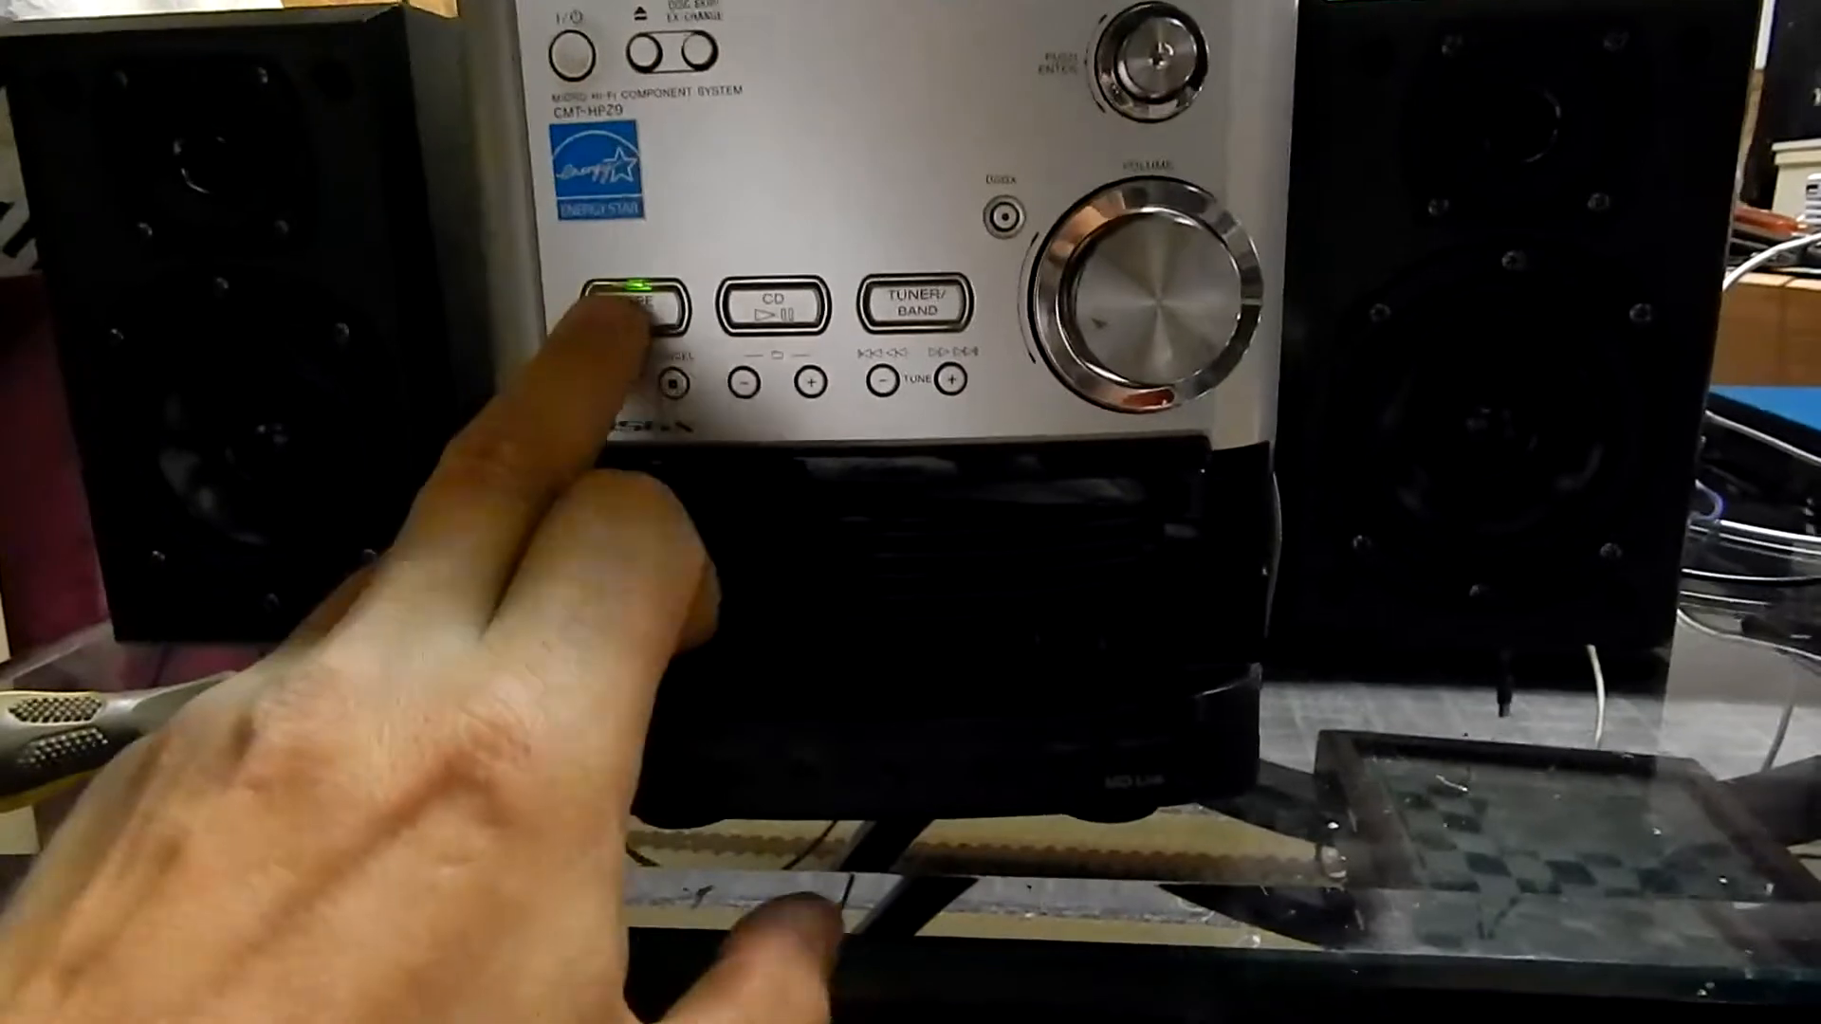